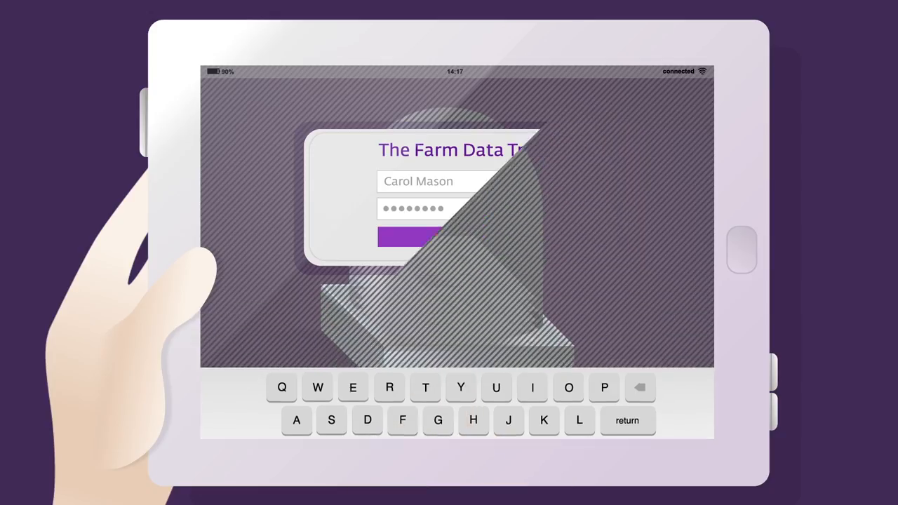
{"action": "left_click", "coordinate": [404, 236]}
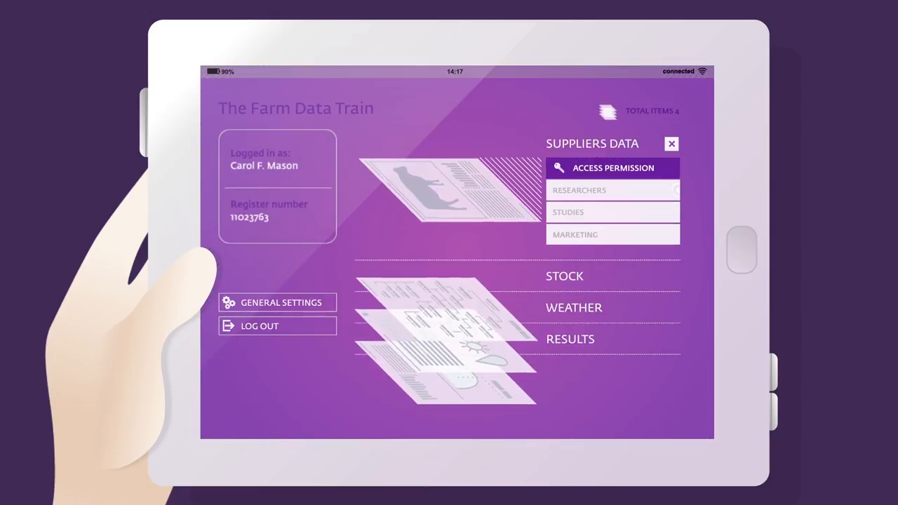
- In Stock access permissions, allow Researchers and block Family Tree
{"action": "left_click", "coordinate": [653, 234]}
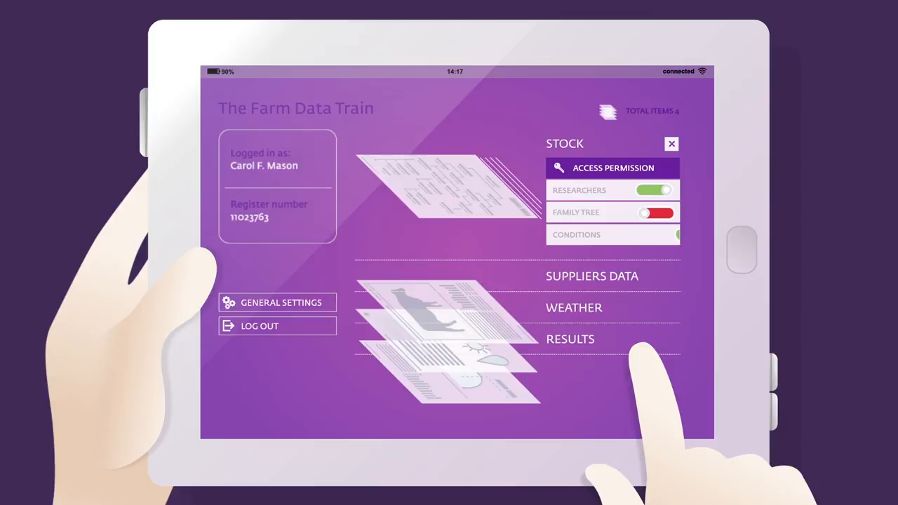
{"action": "left_click", "coordinate": [654, 235]}
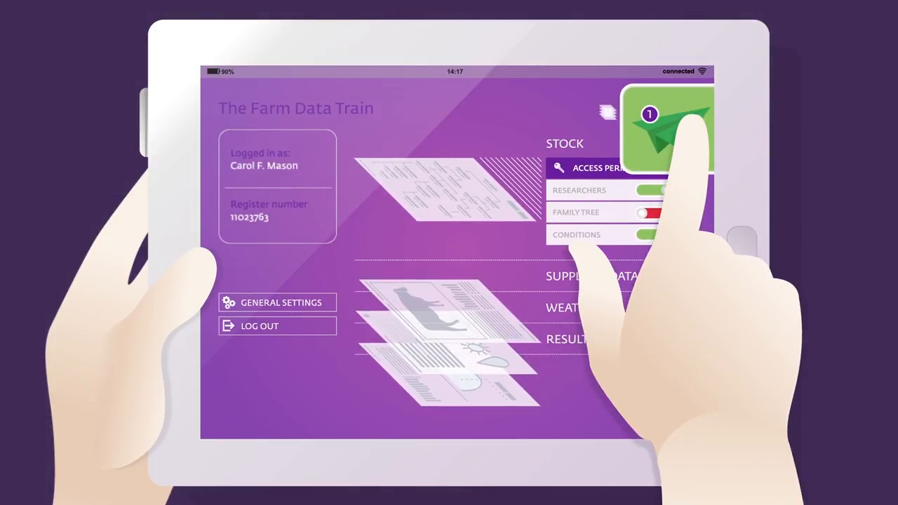
- Respond to the incoming crop data request, then expand the newly arrived alert notification
{"action": "left_click", "coordinate": [671, 129]}
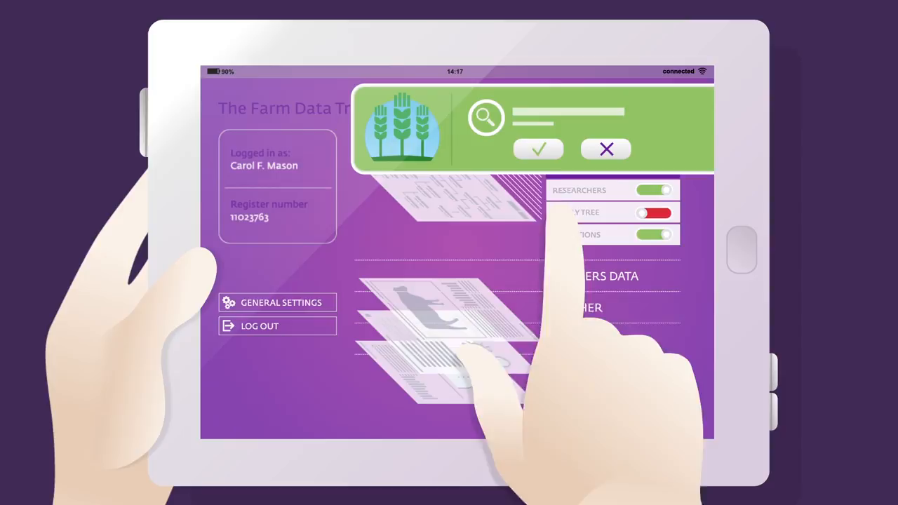
{"action": "left_click", "coordinate": [606, 148]}
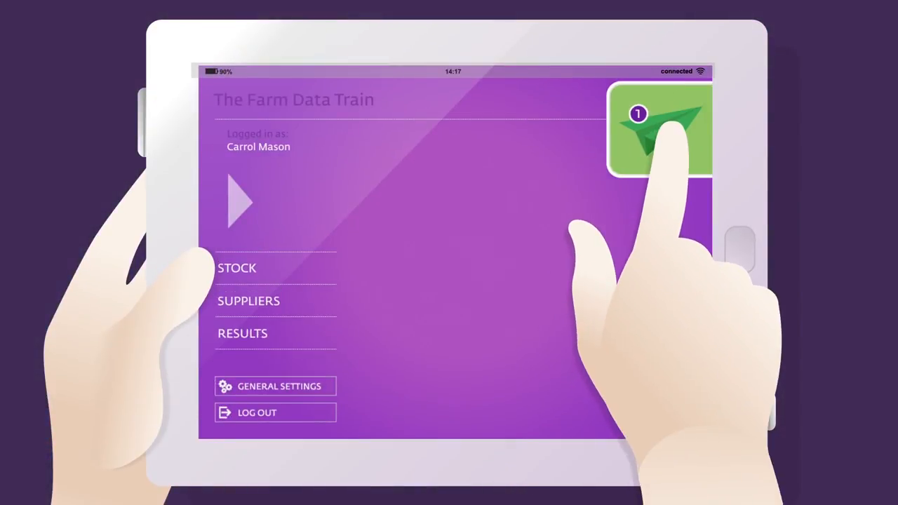
{"action": "left_click", "coordinate": [662, 123]}
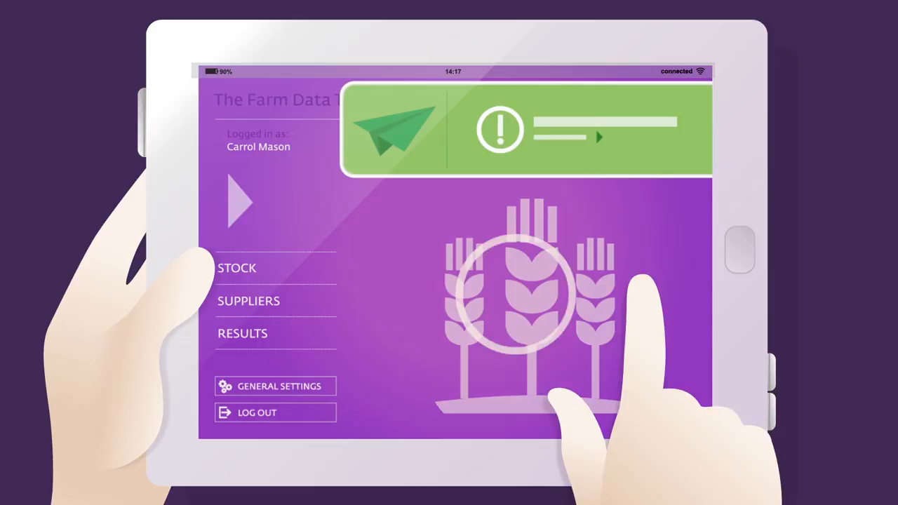